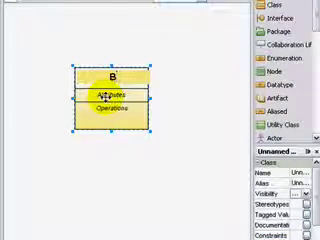
{"action": "type", "text": "BankA"}
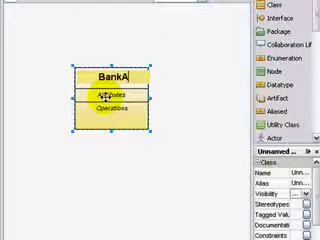